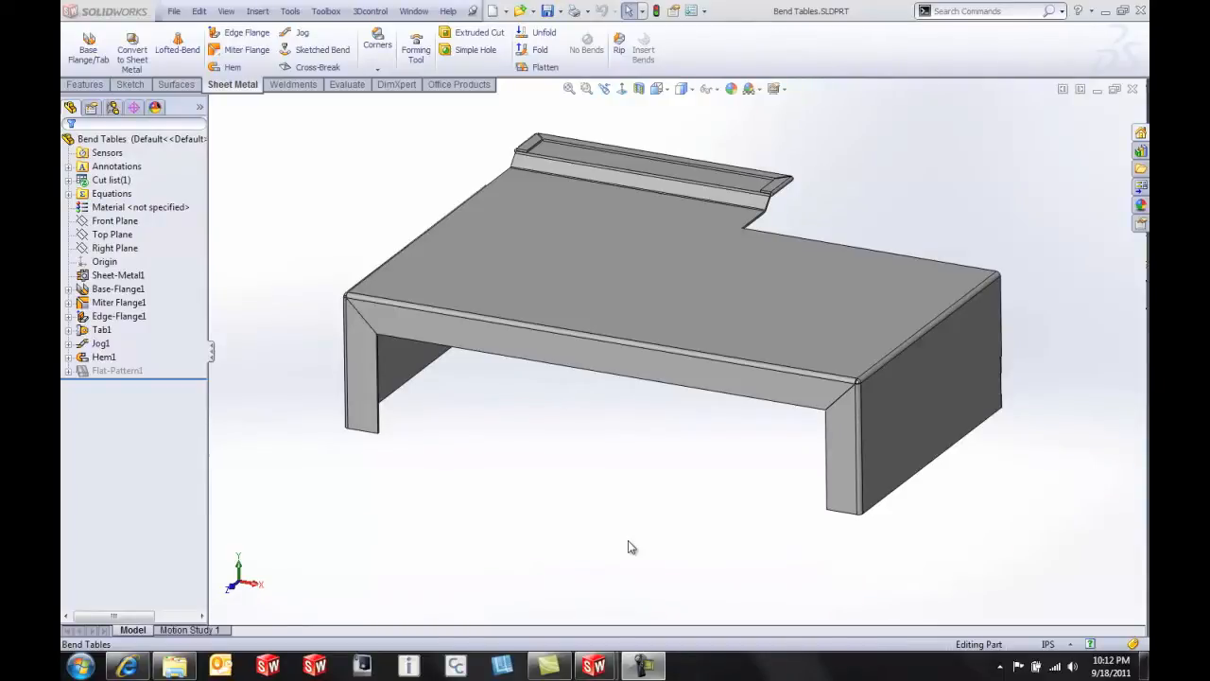
{"action": "mouse_move", "coordinate": [623, 548]}
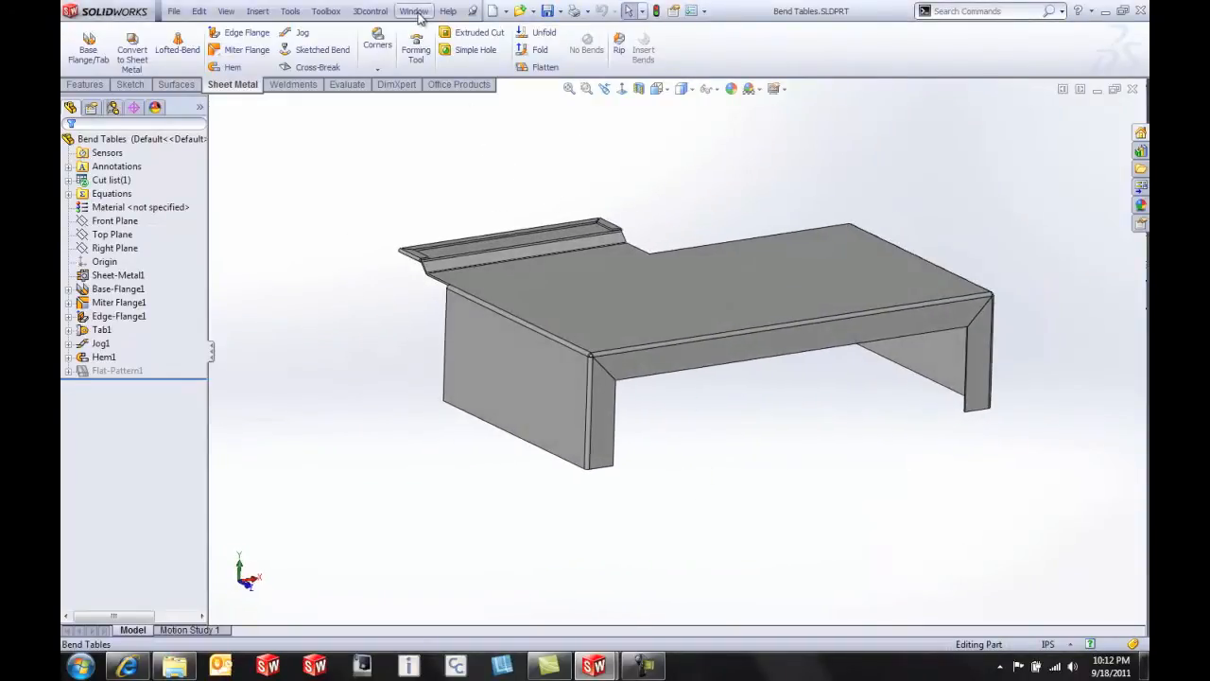
- Bring the Bend Tables drawing document to the front from the Window menu
{"action": "left_click", "coordinate": [413, 11]}
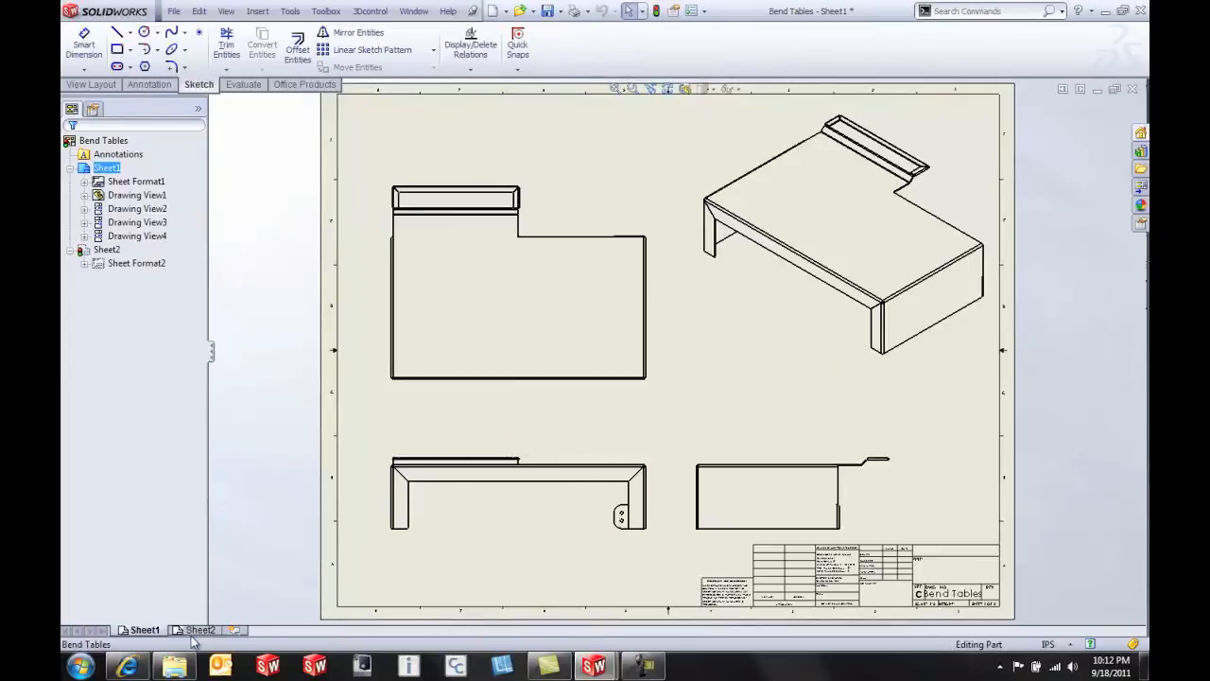
- Go to Sheet2 with its flat pattern view and start Insert > Tables > Bend Table
{"action": "left_click", "coordinate": [199, 630]}
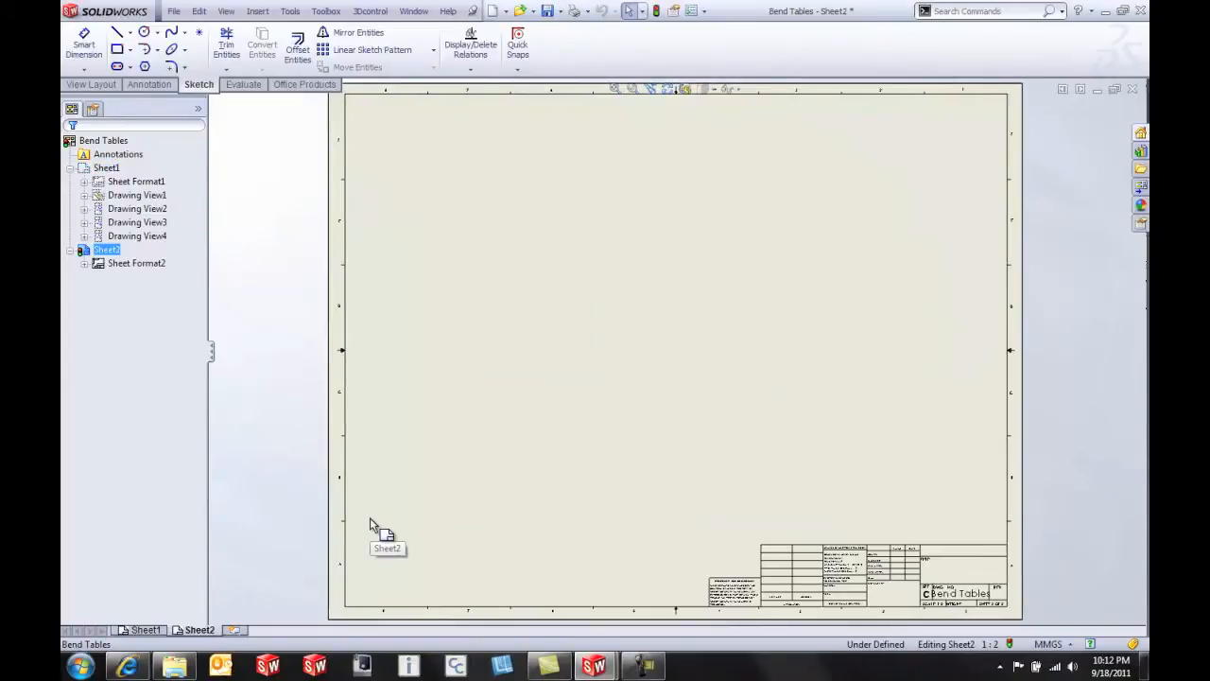
{"action": "mouse_move", "coordinate": [1040, 322]}
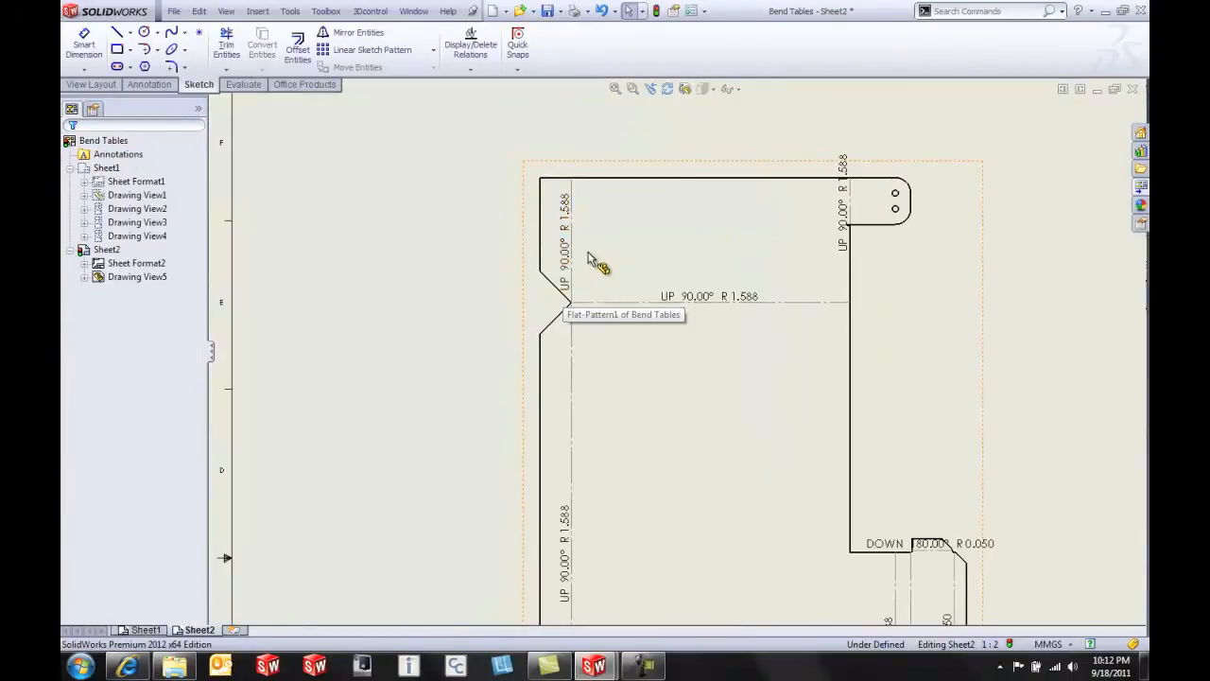
{"action": "mouse_move", "coordinate": [771, 263]}
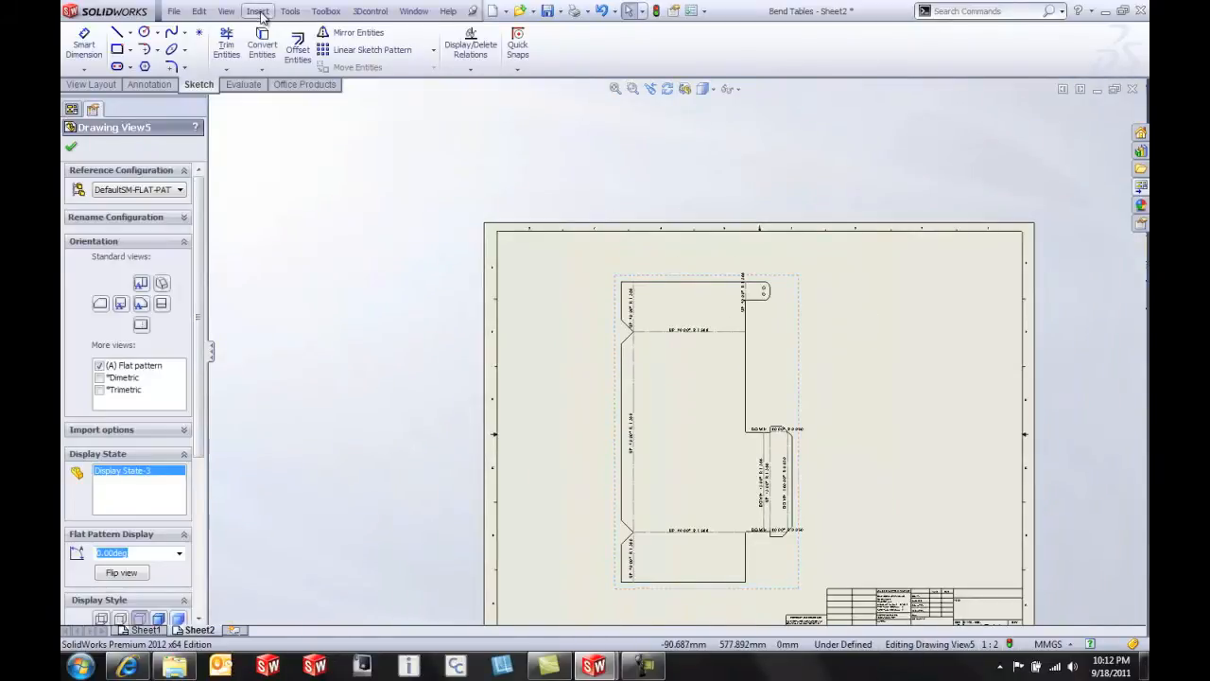
{"action": "left_click", "coordinate": [257, 11]}
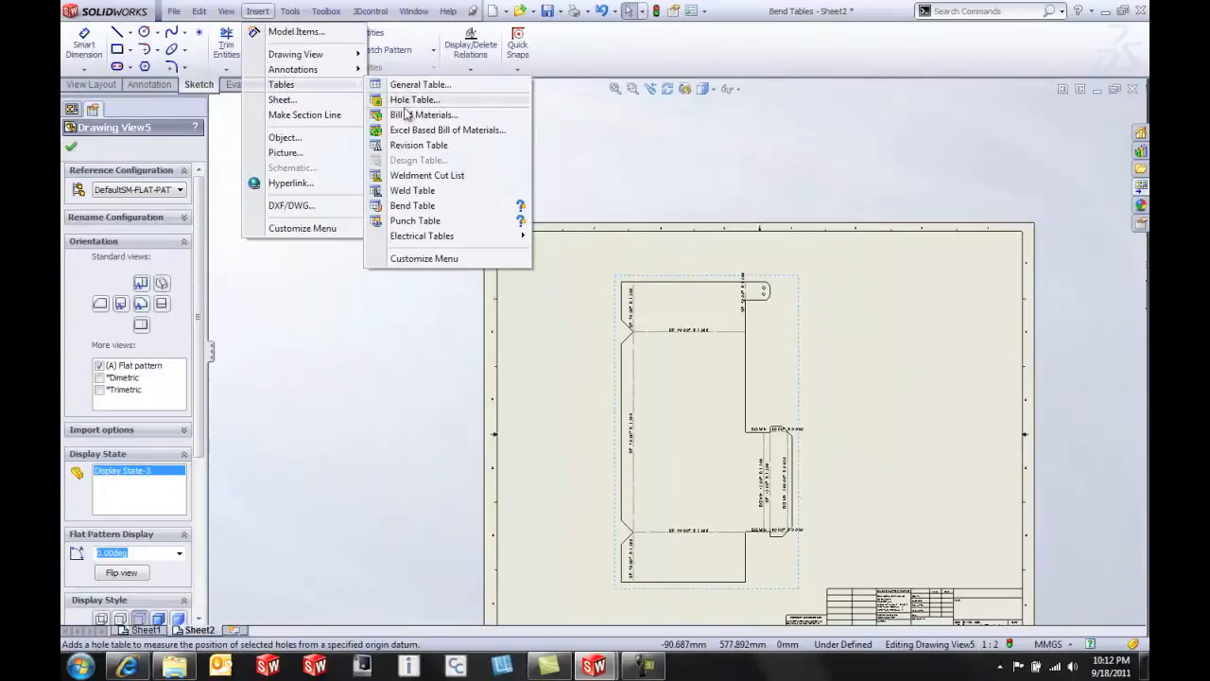
{"action": "left_click", "coordinate": [412, 205]}
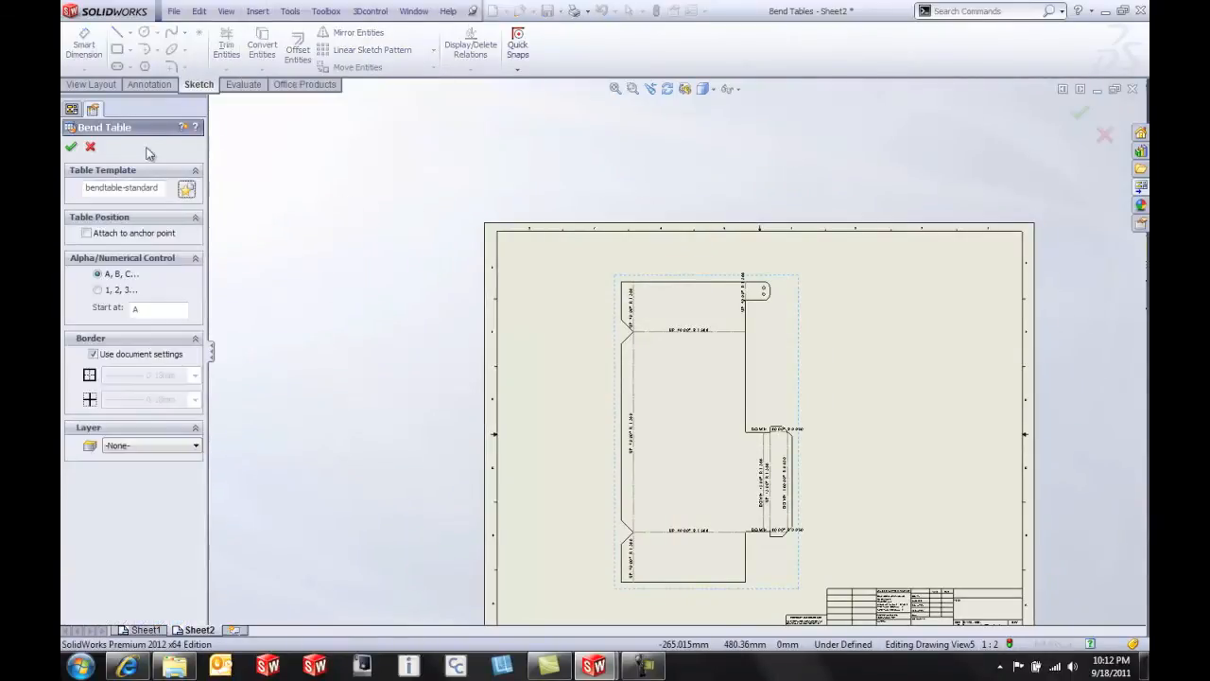